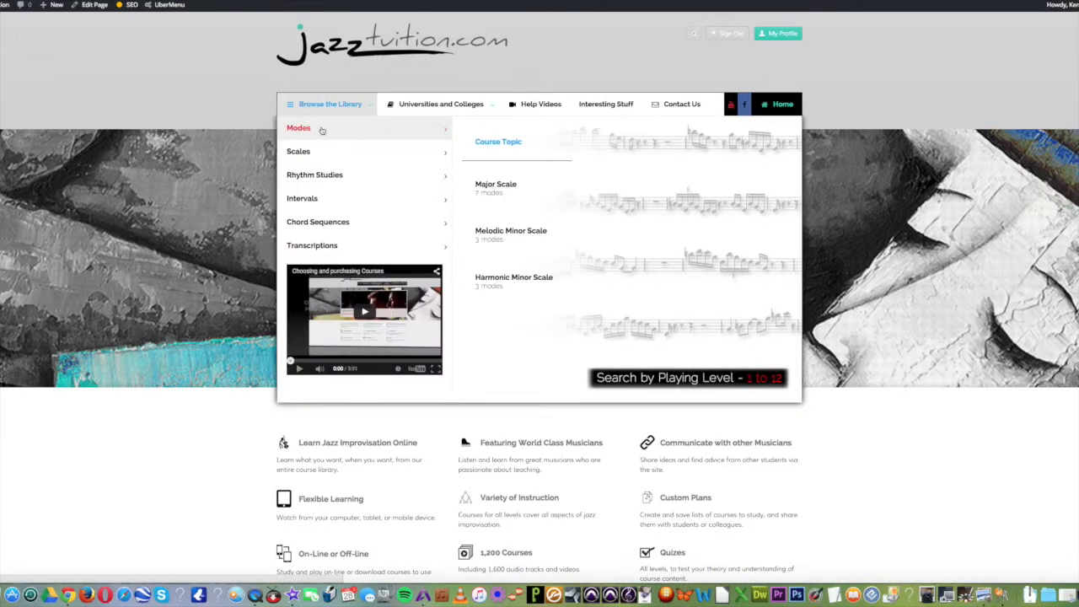
mouse_move(495, 184)
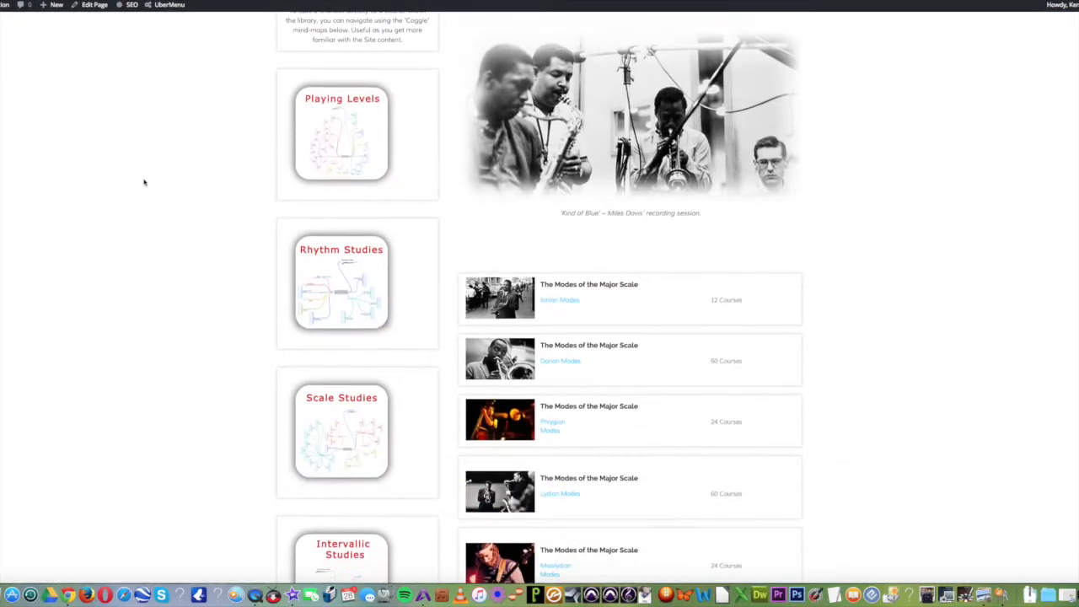
Open the Dorian Mode courses from the library and expand the 7 Note Scales group.
scroll(down, 3)
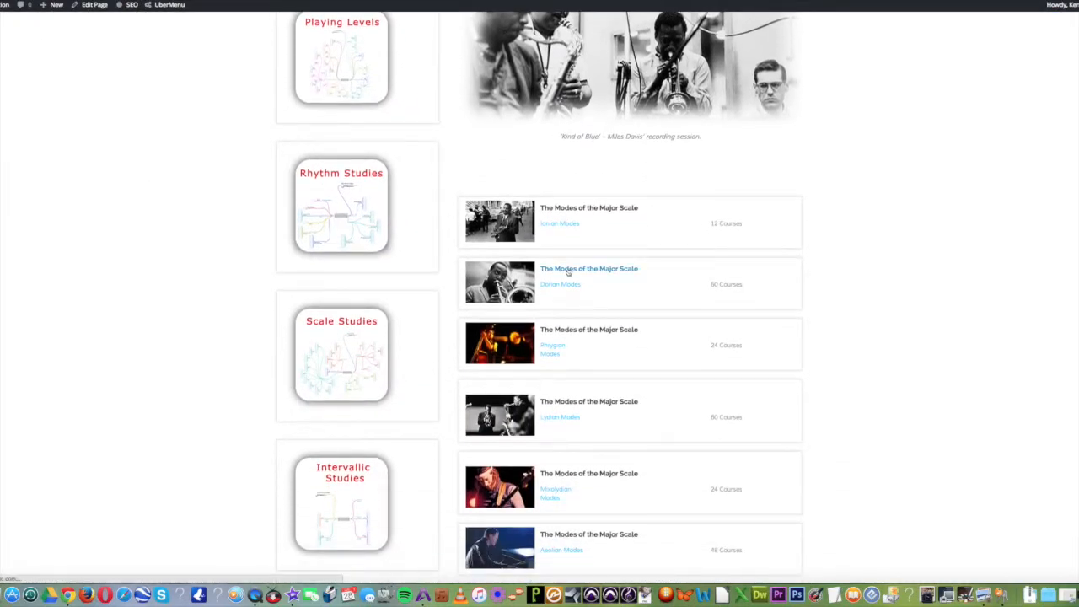
click(588, 278)
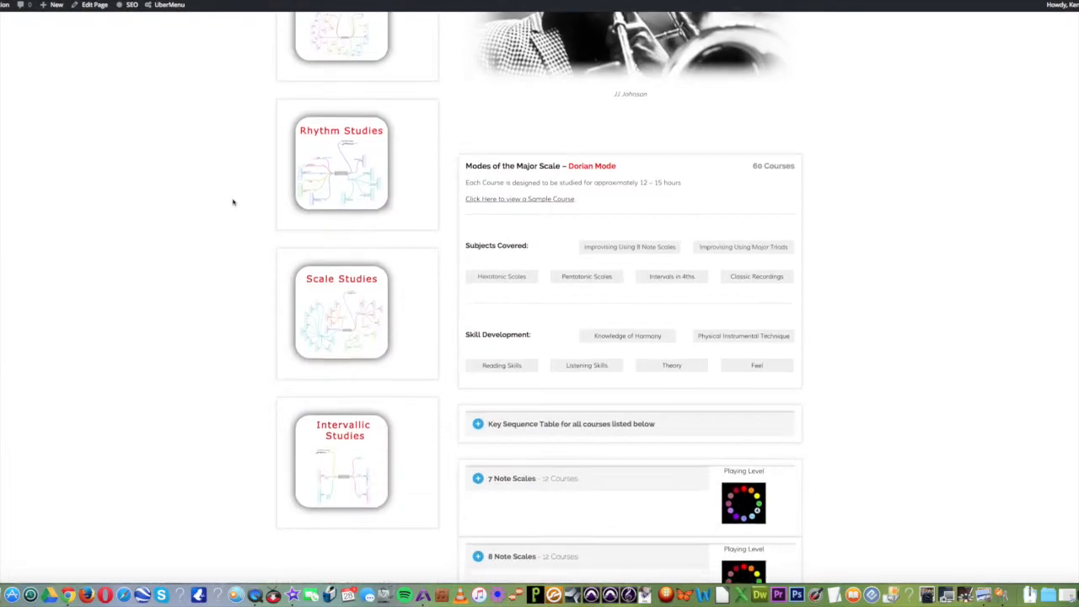
scroll(down, 3)
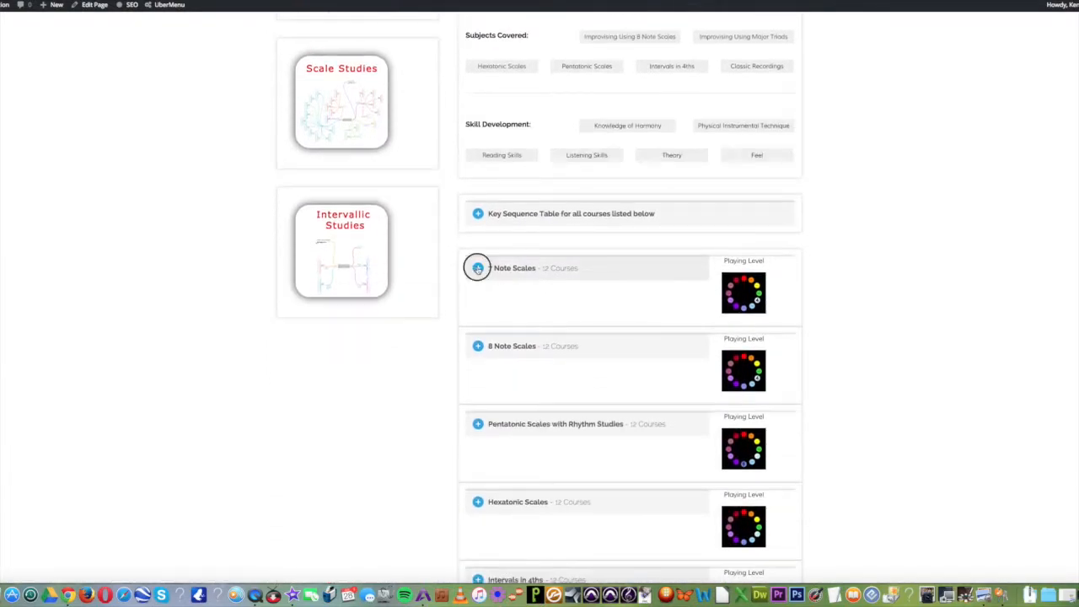
click(477, 267)
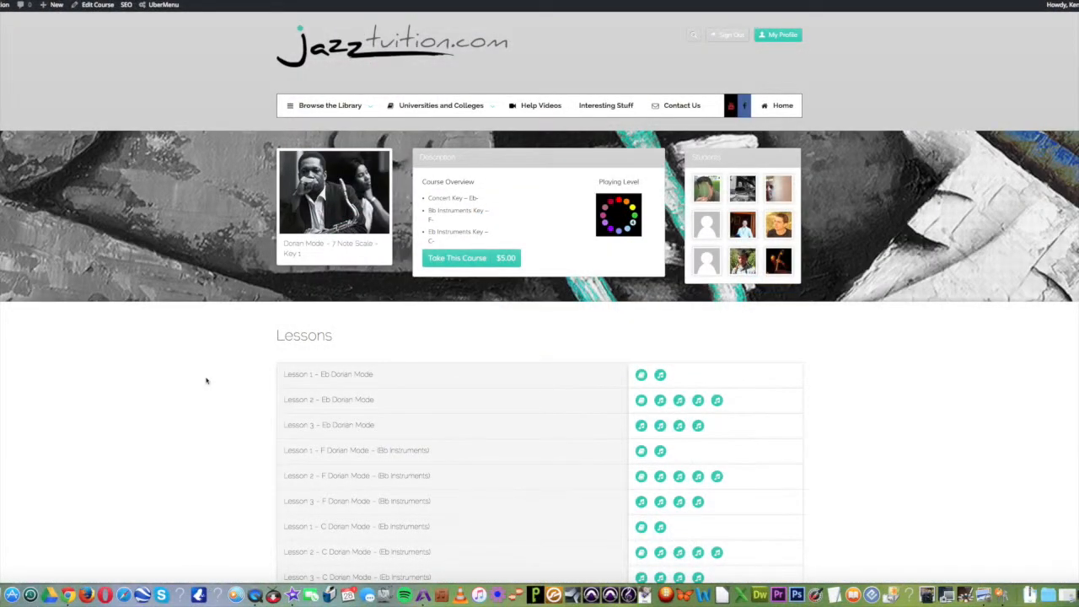
Scroll the Dorian Mode 7 Note Scale Key 1 page down to its lesson list.
scroll(down, 3)
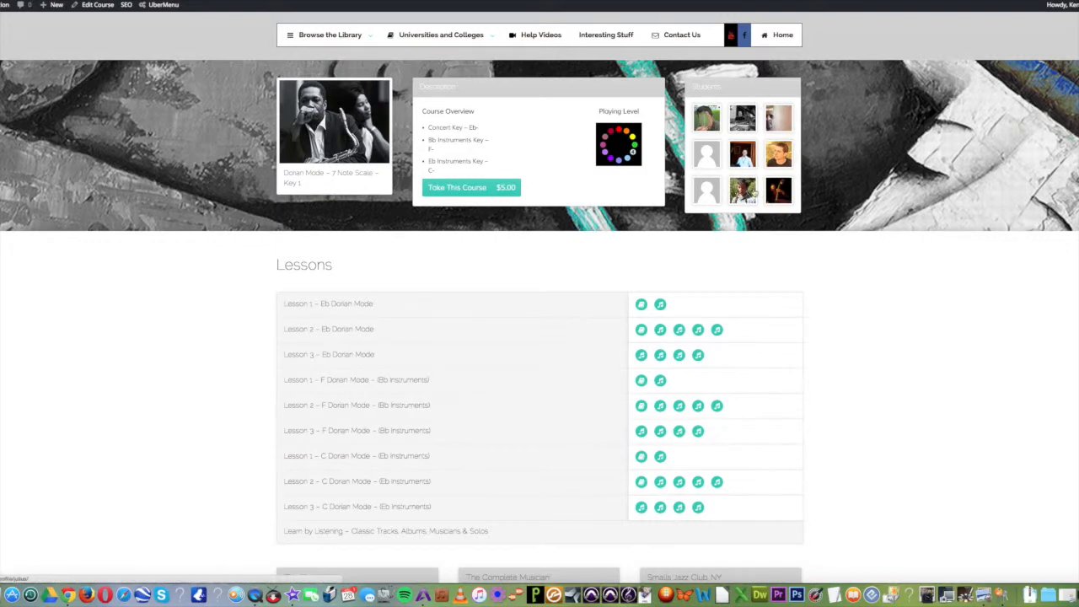
scroll(down, 3)
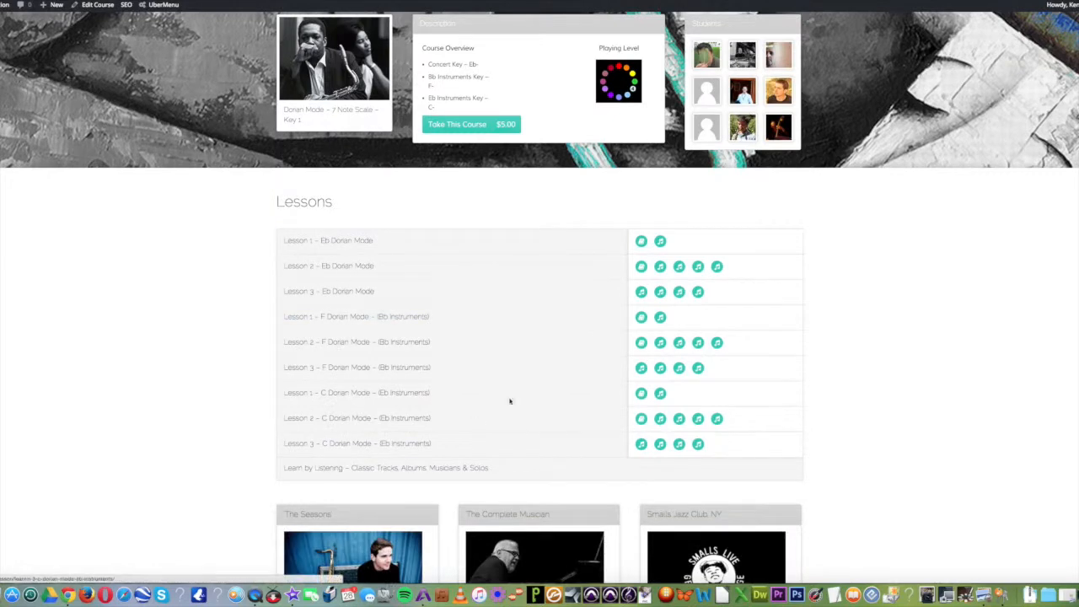
mouse_move(662, 433)
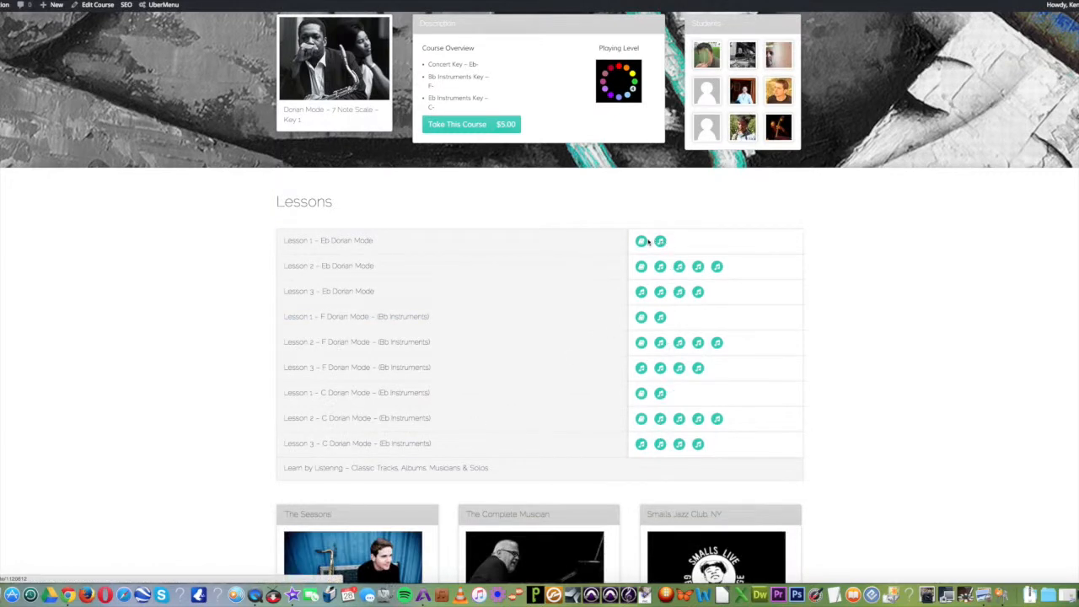
mouse_move(641, 241)
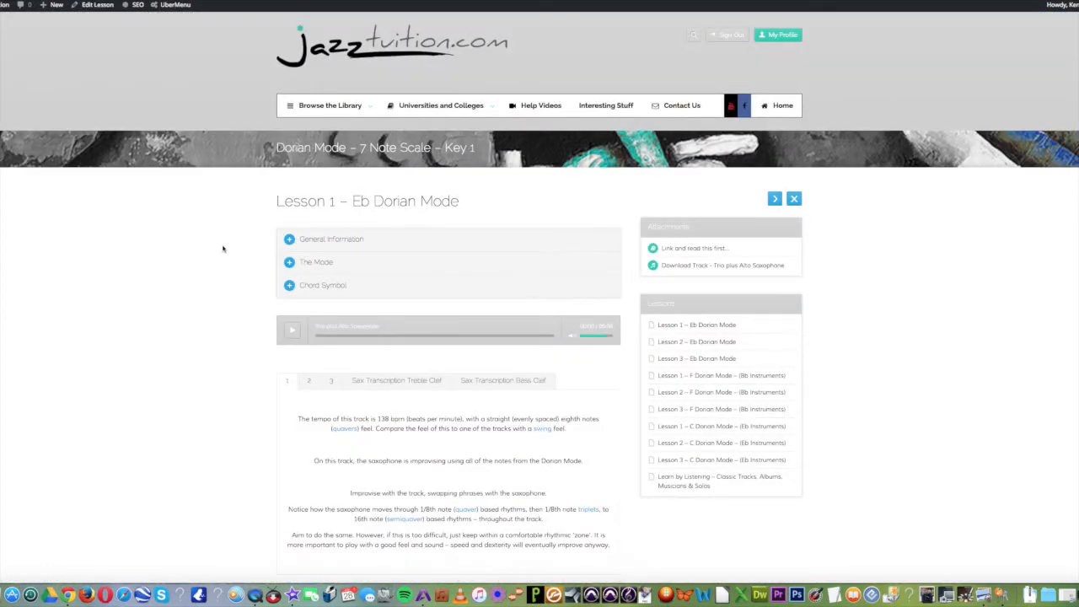
Scroll through Lesson 1 – Eb Dorian Mode's audio track, attachments and practice notes.
scroll(down, 3)
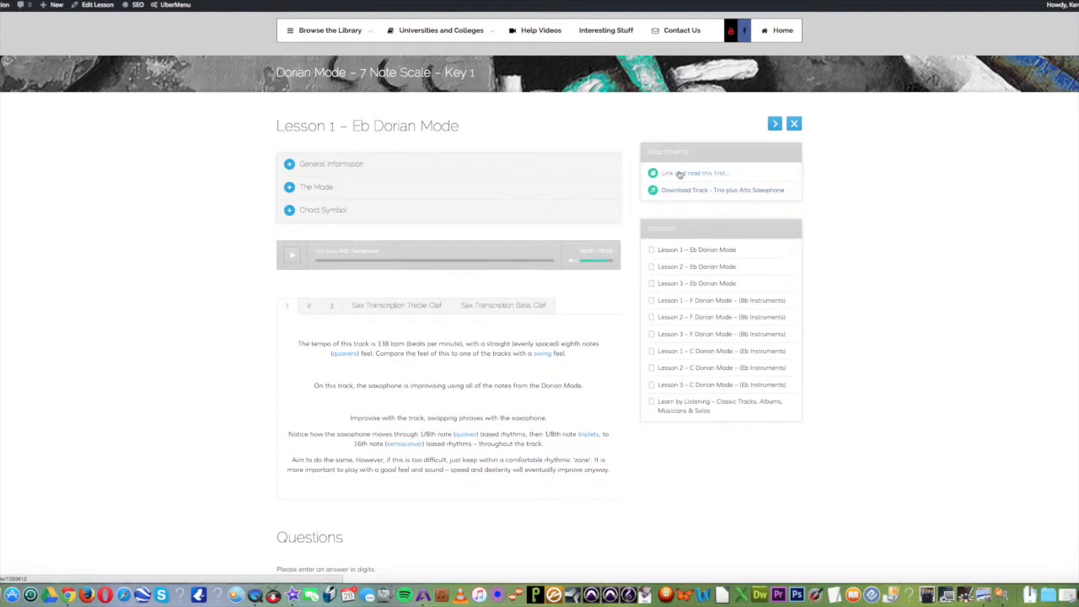
scroll(down, 3)
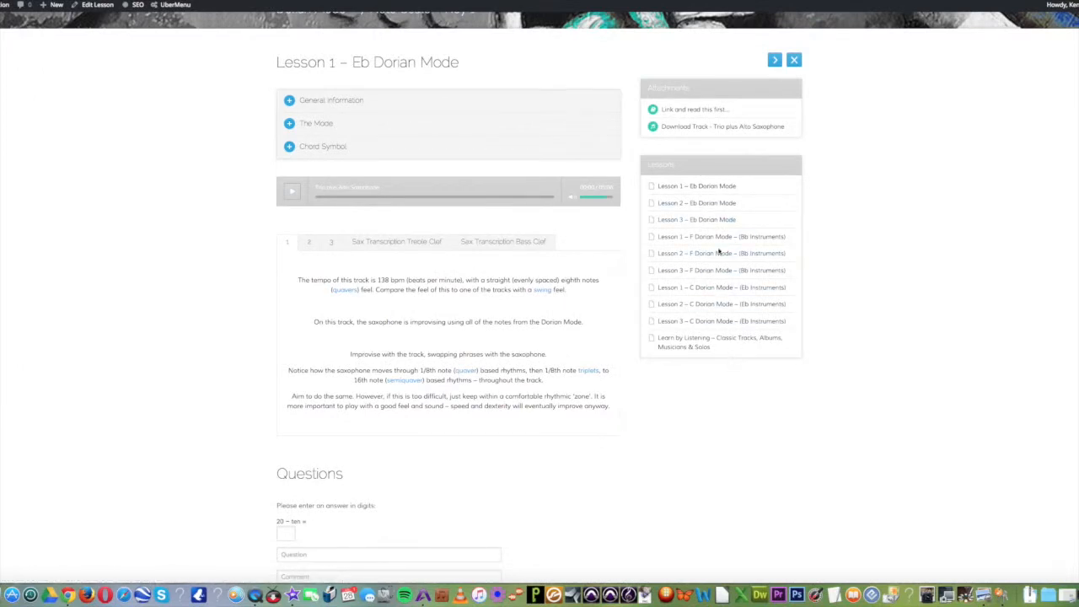
mouse_move(697, 186)
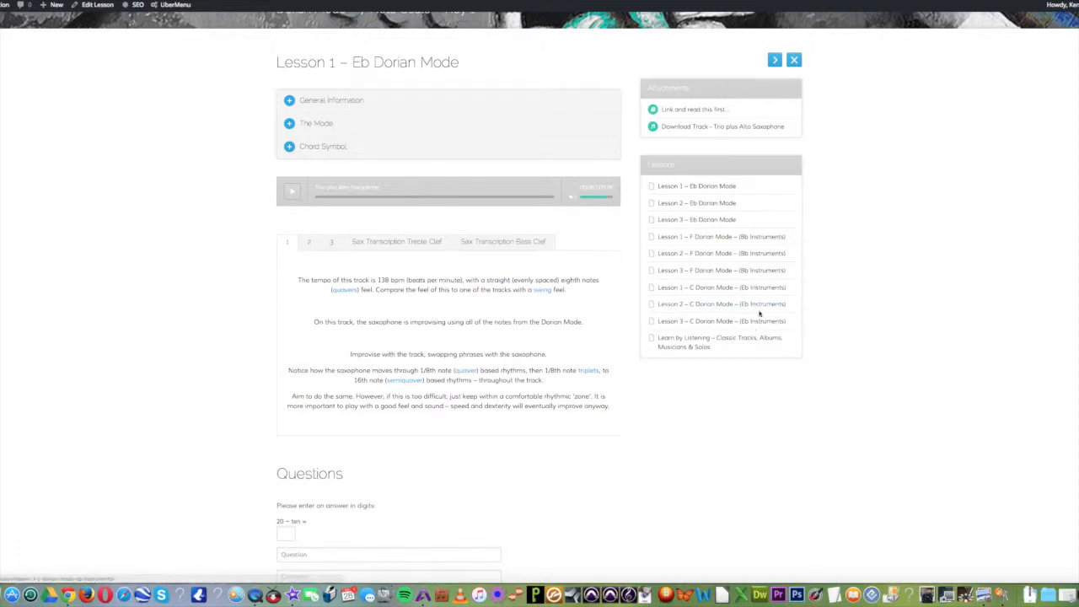
mouse_move(753, 270)
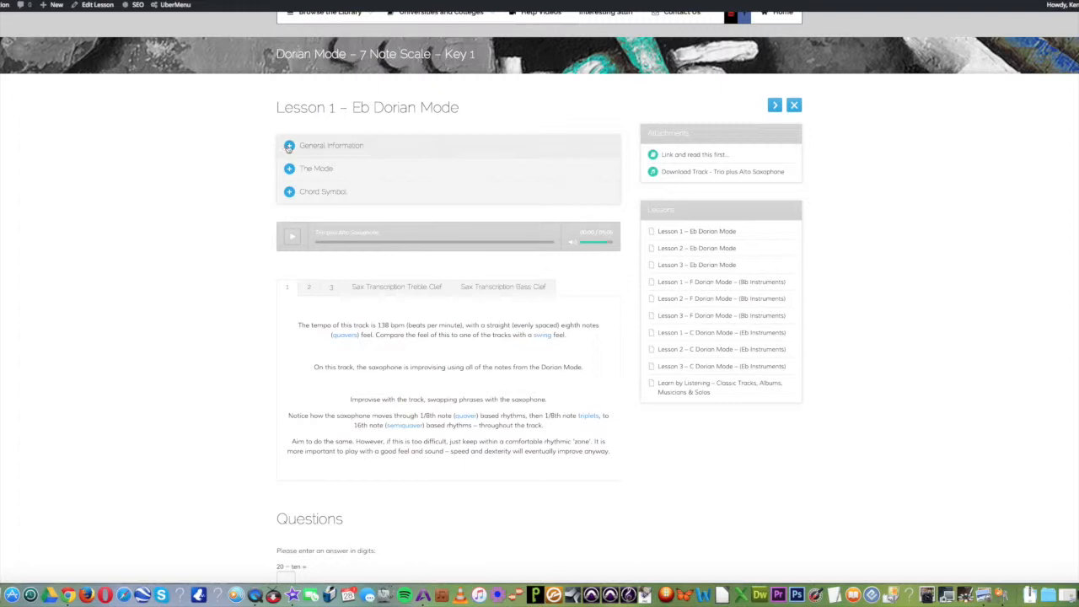
Expand and collapse General Information, then expand the Chord Symbol section.
click(289, 145)
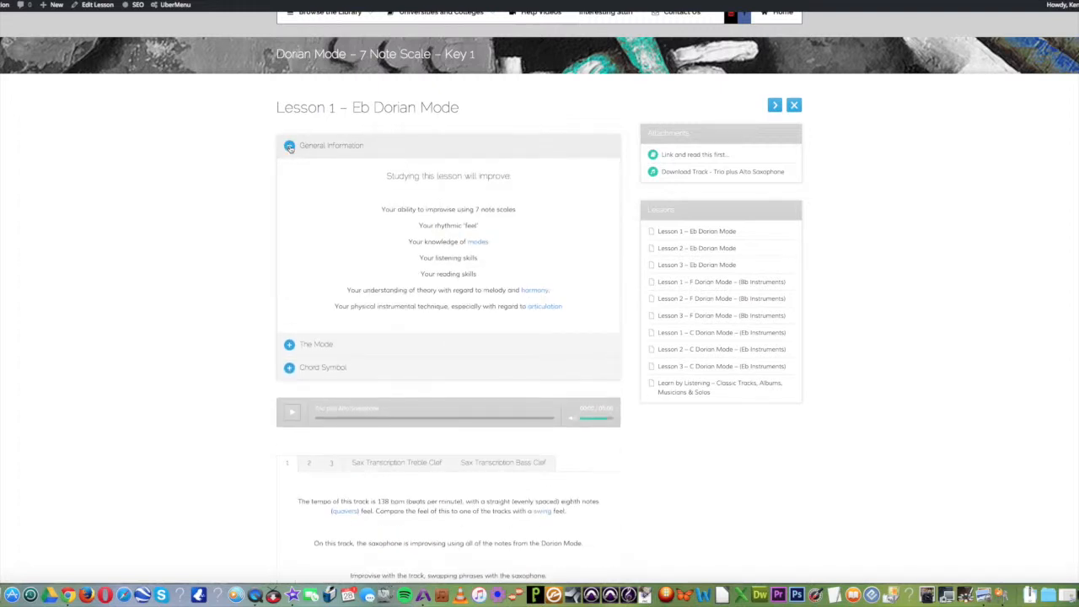
click(289, 145)
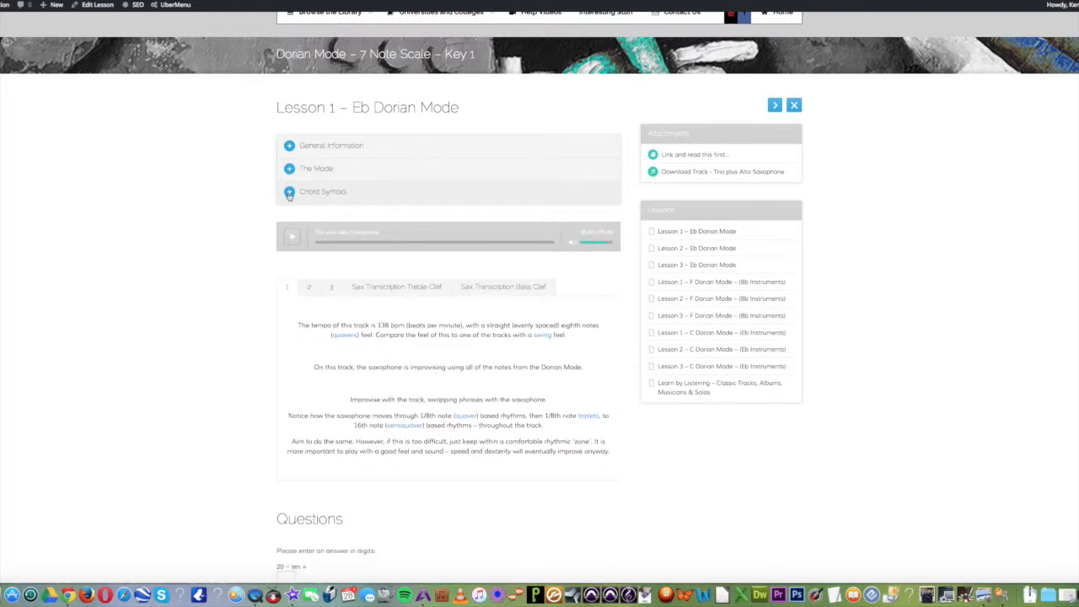
click(289, 191)
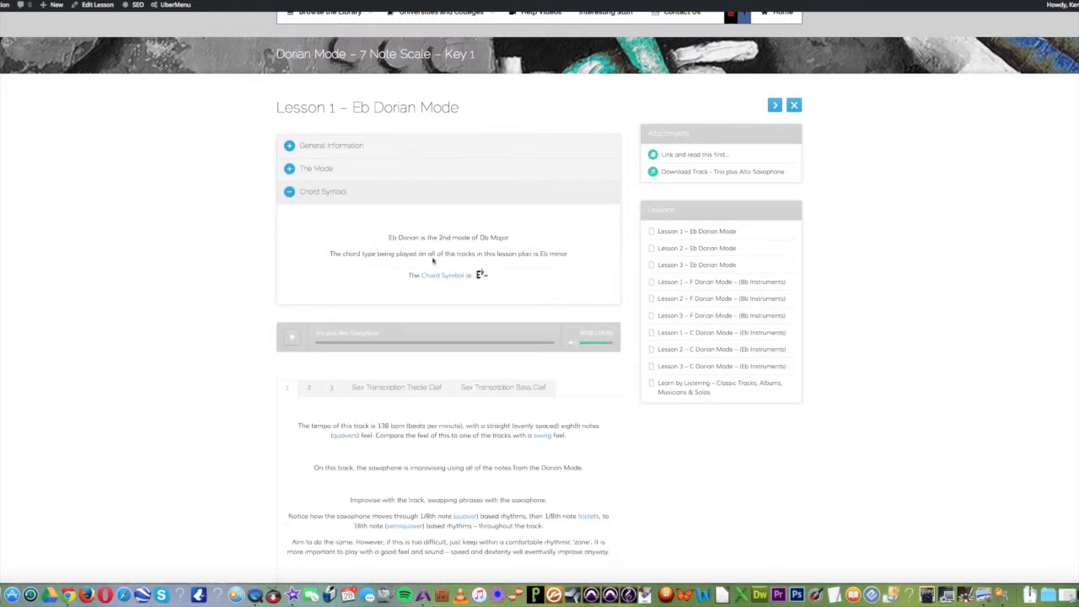
mouse_move(441, 275)
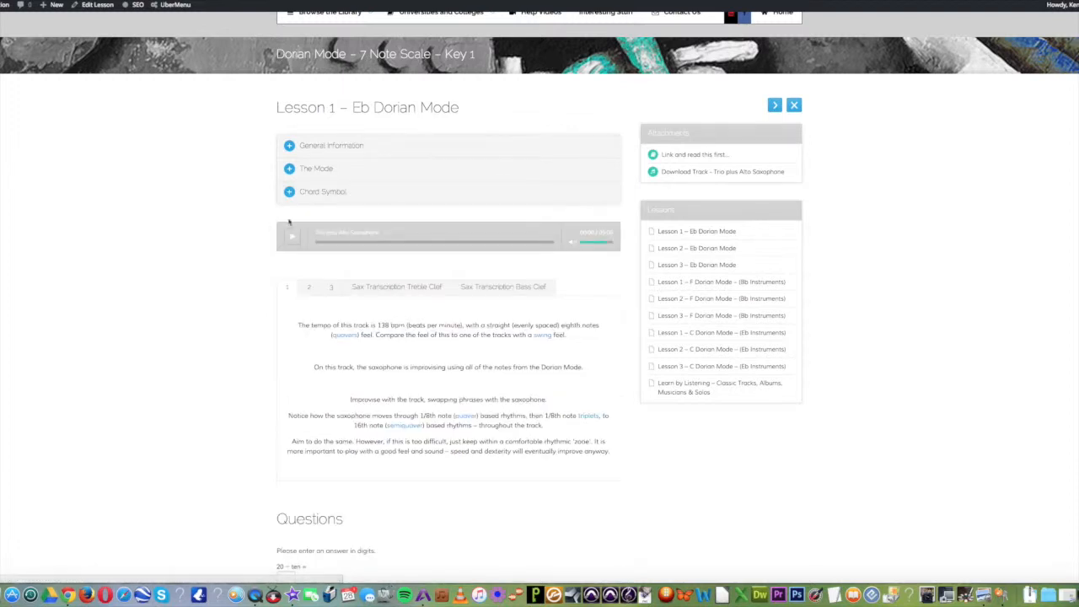
Play the saxophone backing track and scroll down to the third practice section.
click(291, 237)
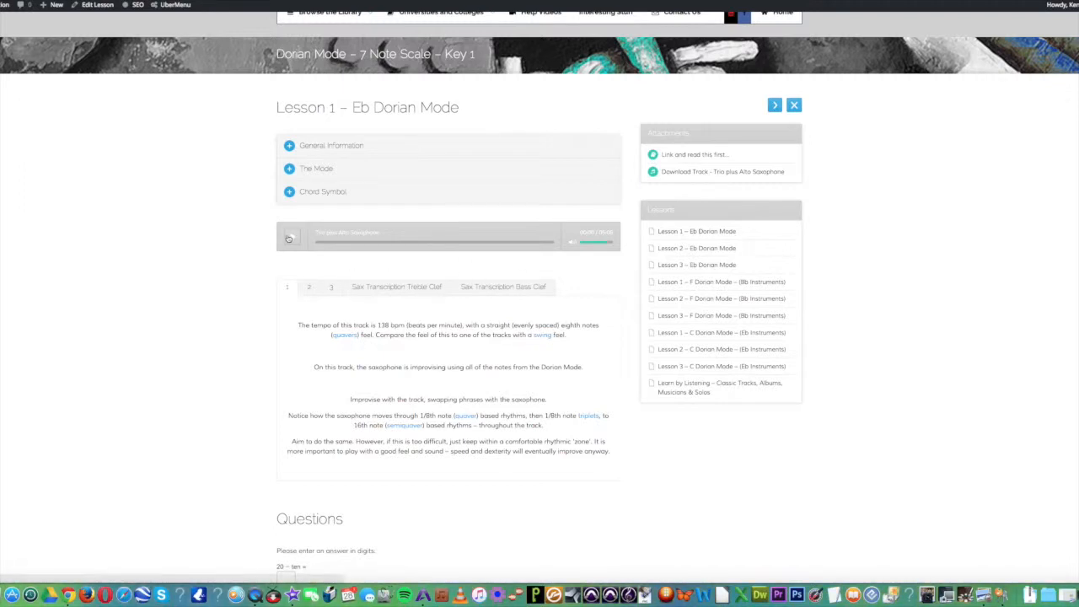
scroll(down, 3)
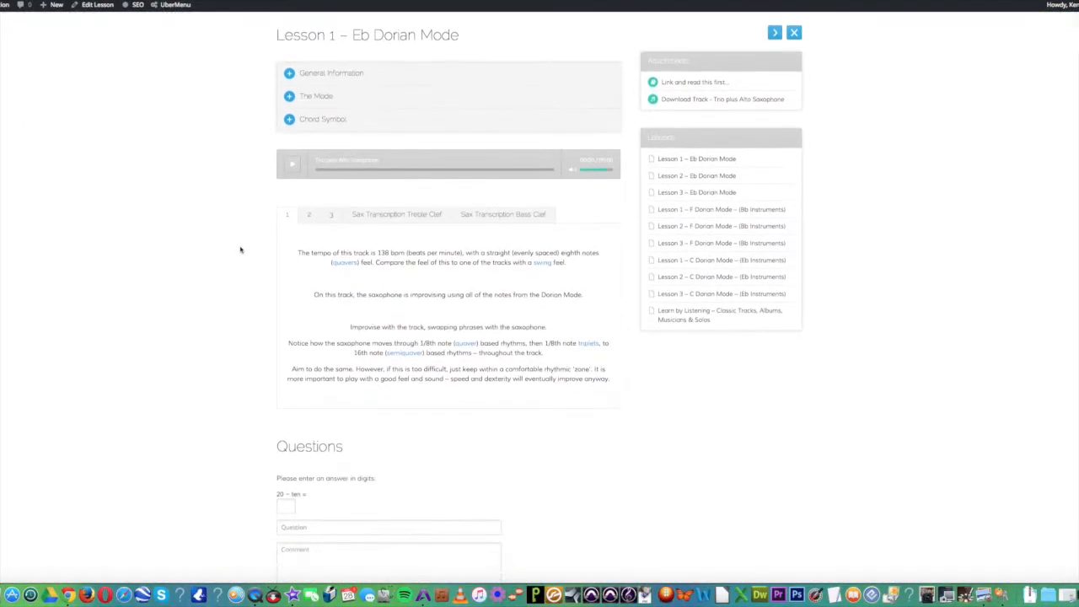
scroll(down, 3)
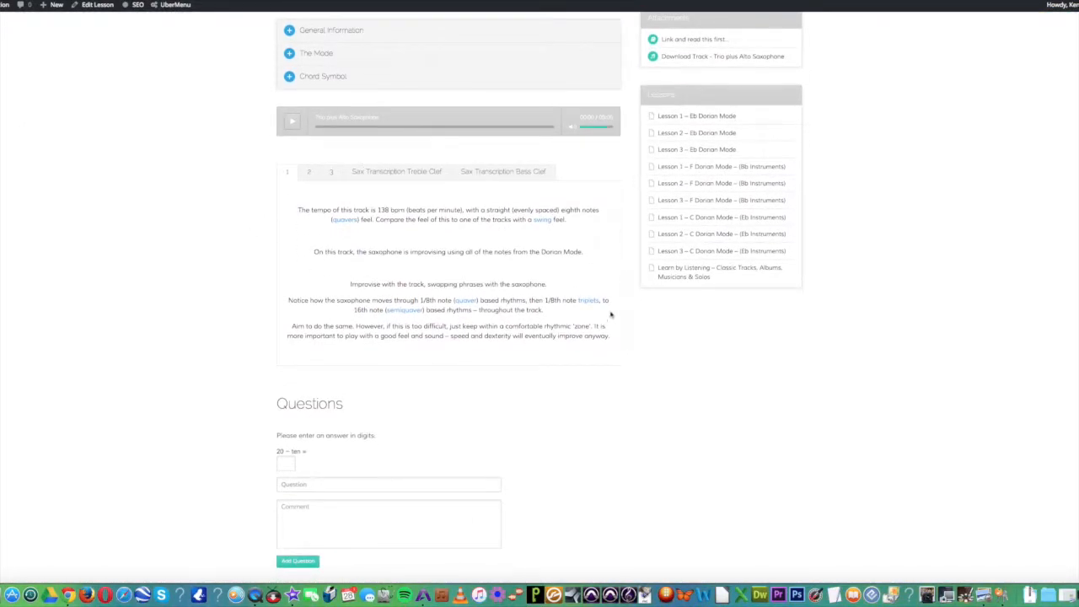
mouse_move(406, 320)
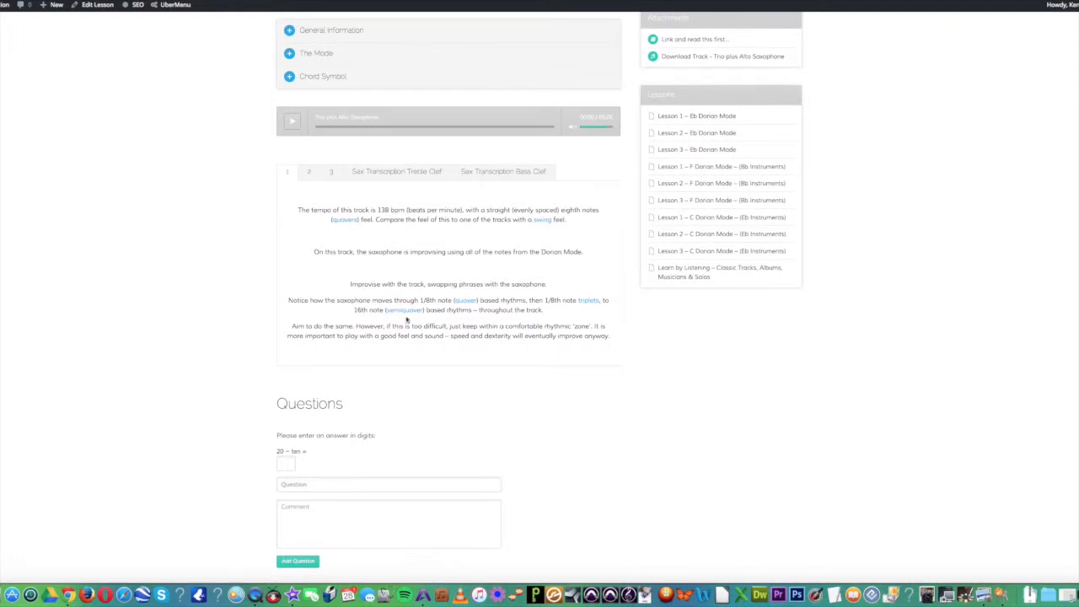
scroll(down, 3)
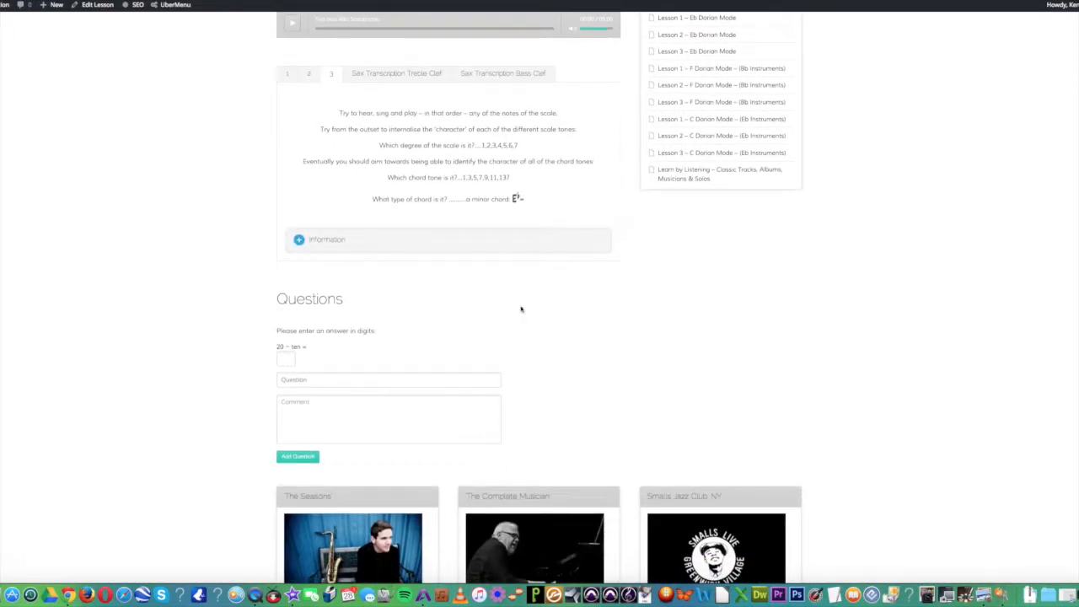
mouse_move(423, 279)
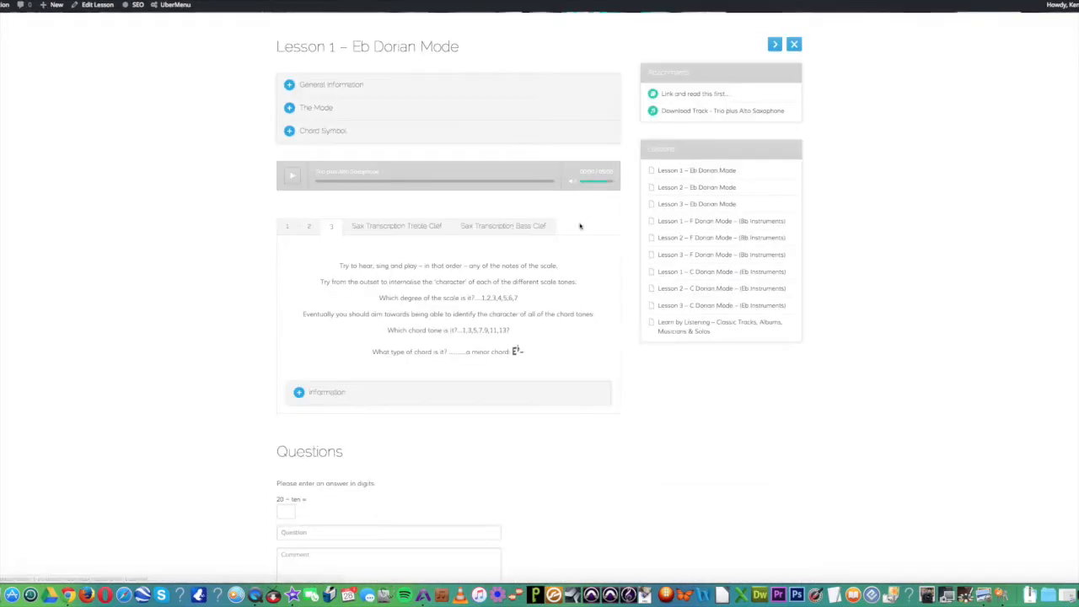
Go to Lesson 2 – Eb Dorian Mode and scroll through its backing tracks.
click(774, 43)
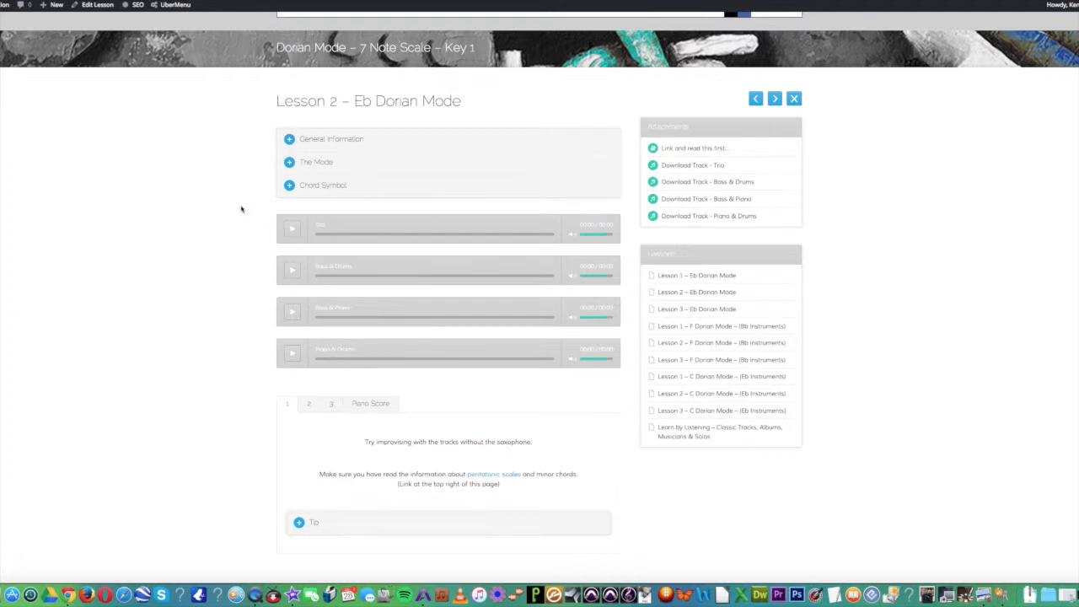
scroll(down, 3)
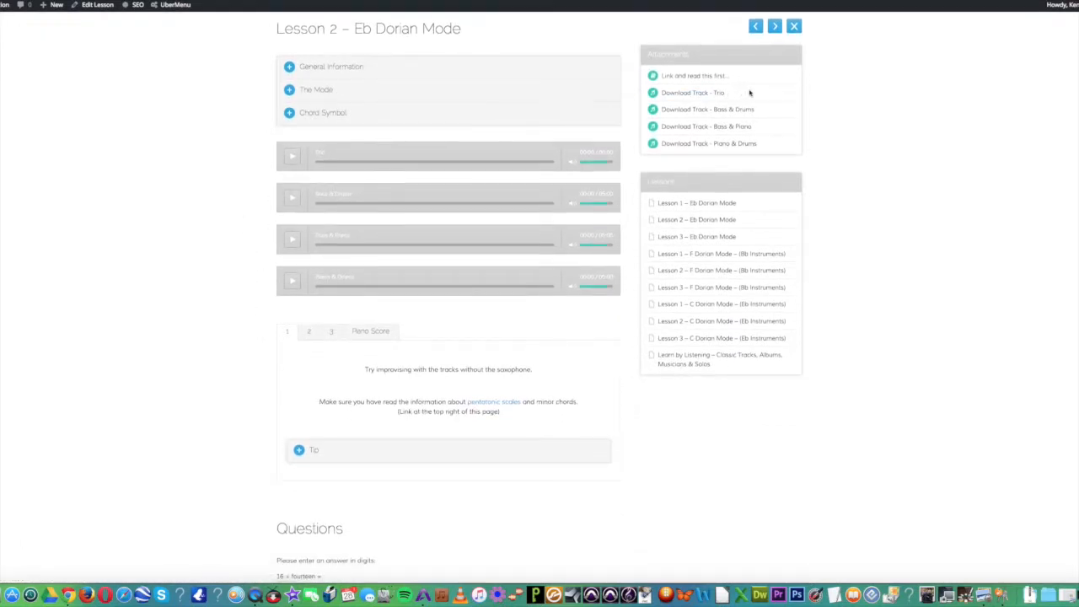
scroll(down, 3)
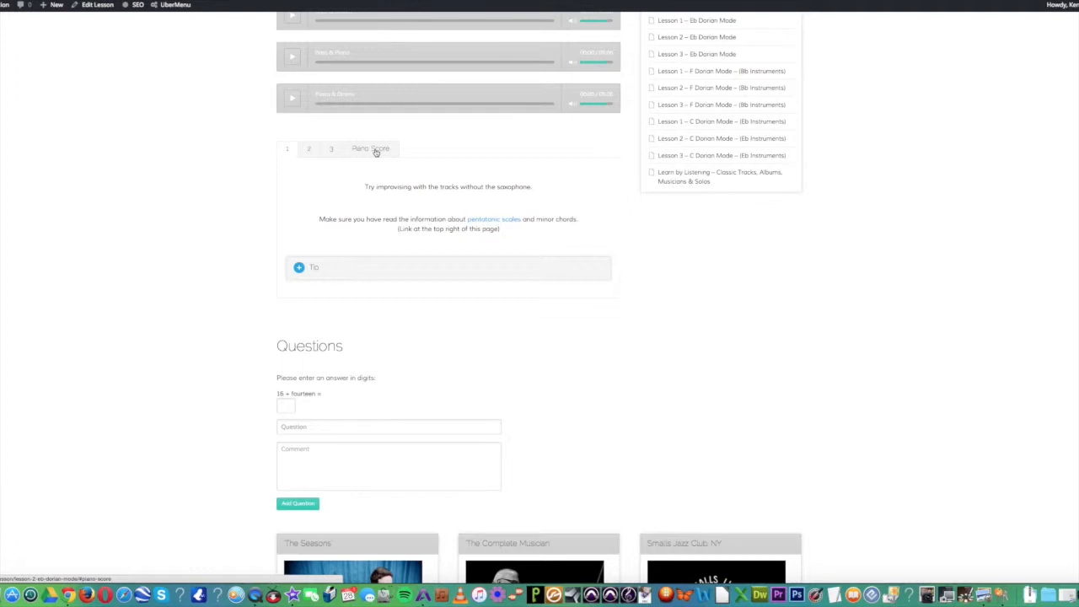
View and scroll through the Lesson 2 piano score.
click(371, 148)
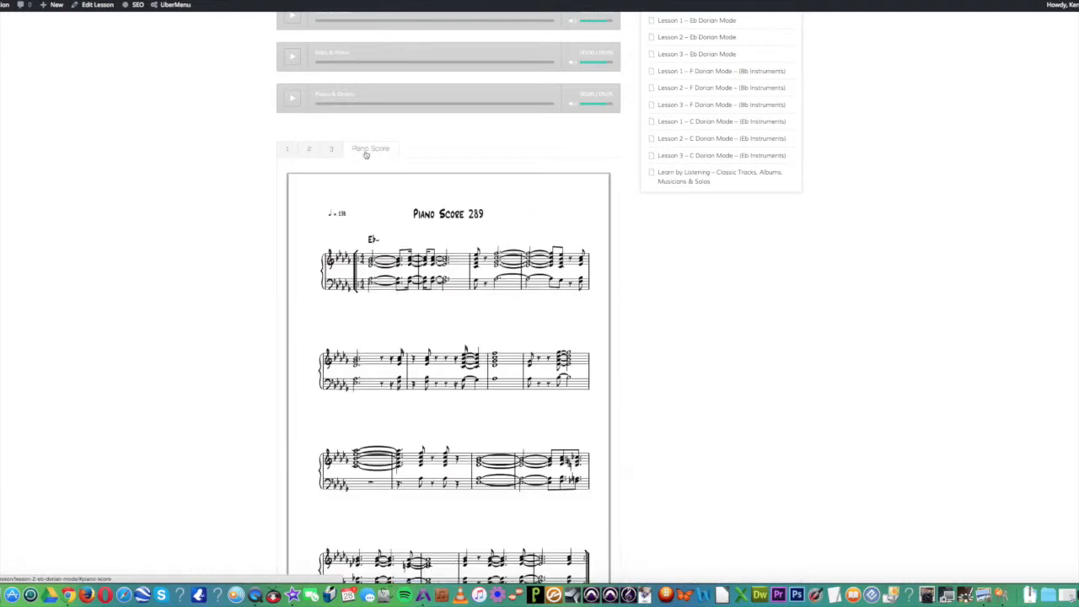
scroll(down, 3)
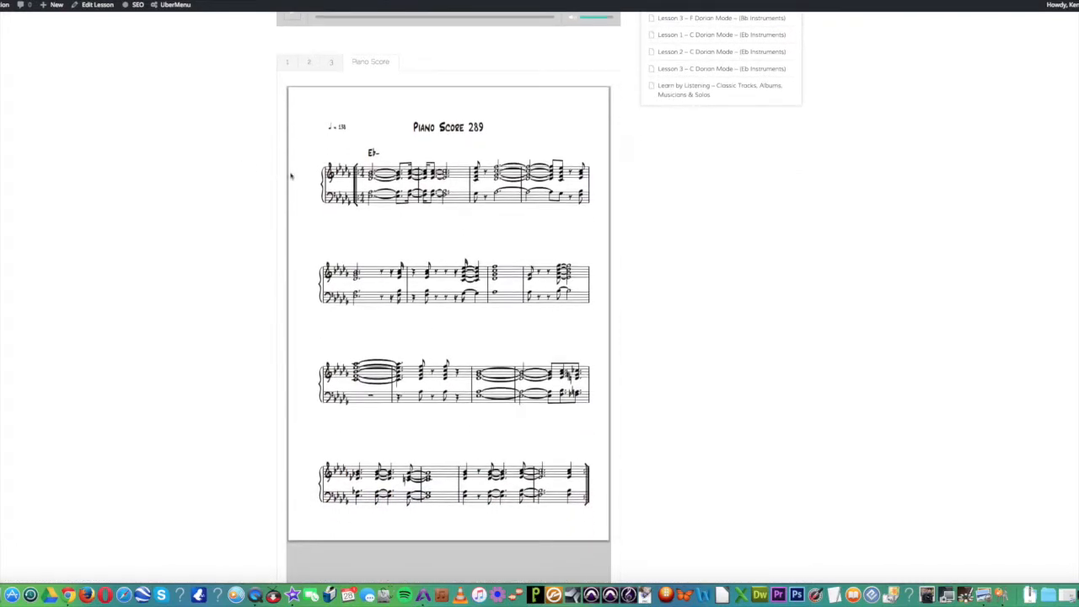
scroll(down, 3)
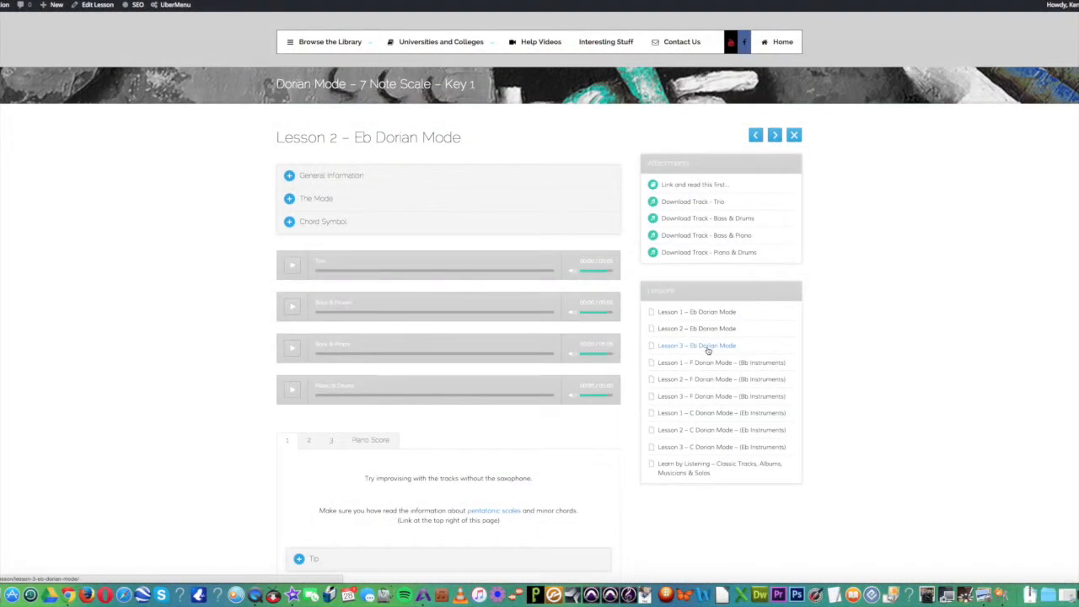
Go to Lesson 3 – Eb Dorian Mode, scroll its backing tracks, then open Help Videos.
click(696, 344)
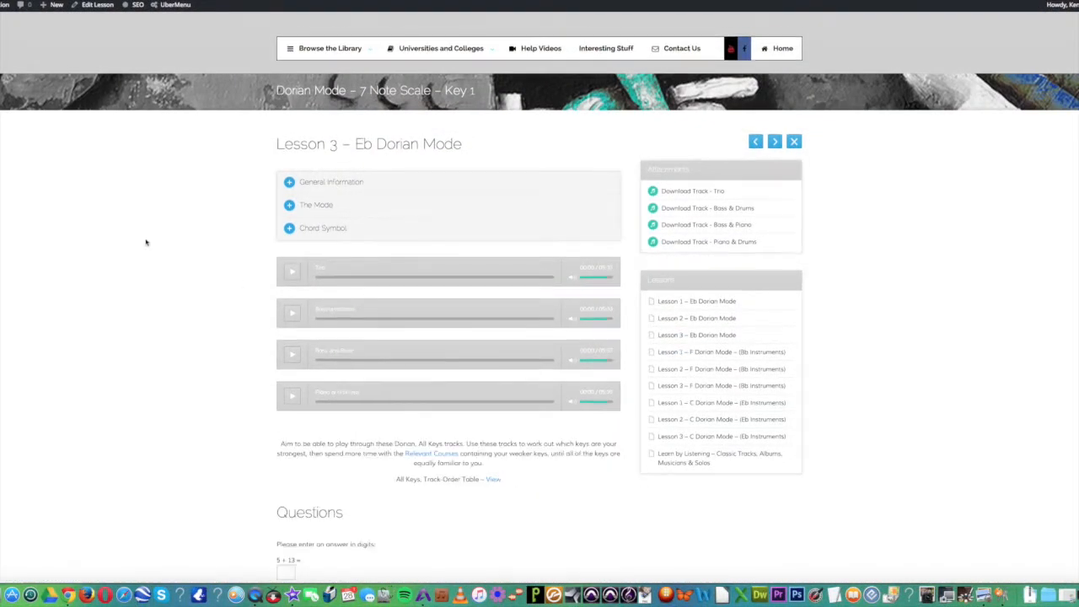
scroll(down, 3)
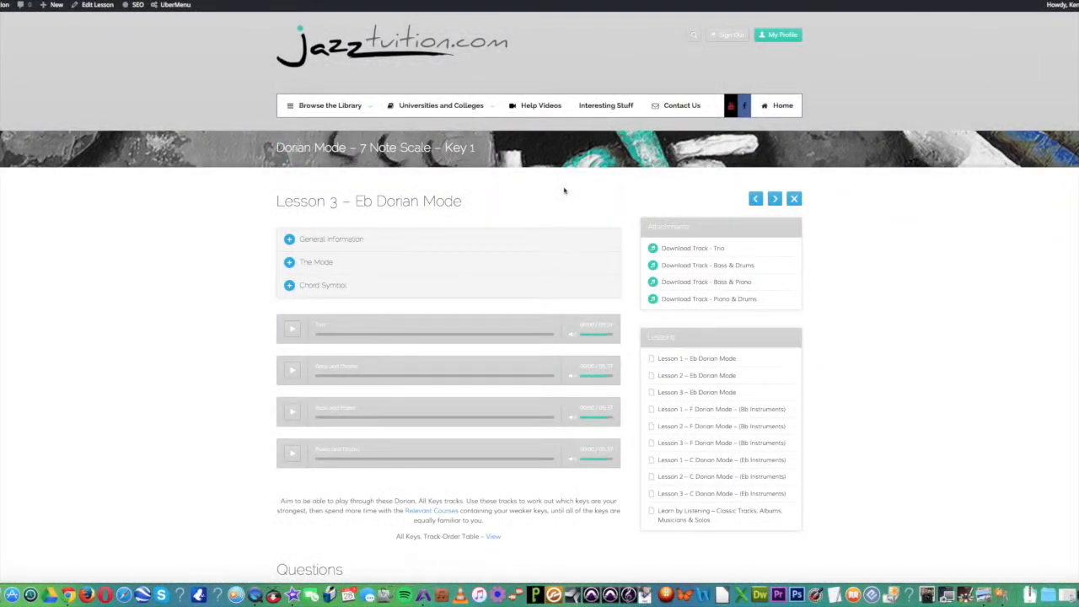
mouse_move(549, 156)
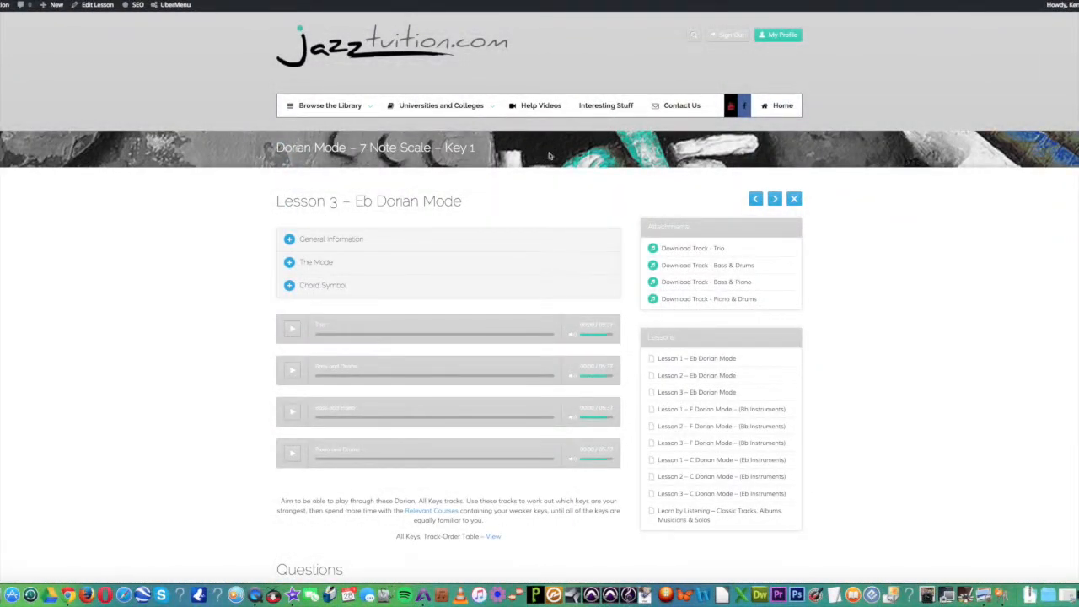
click(540, 105)
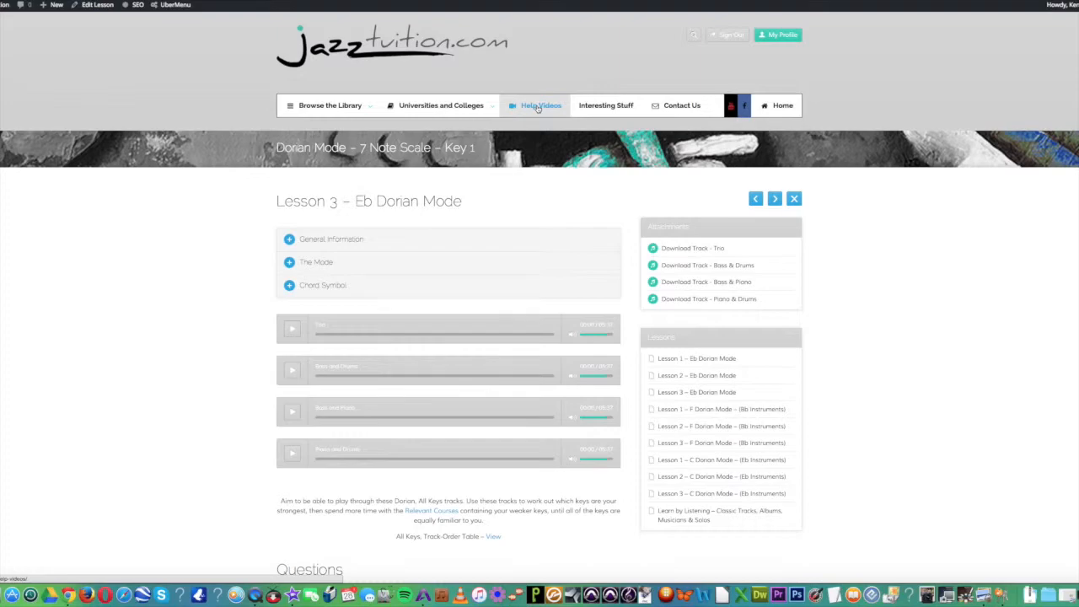